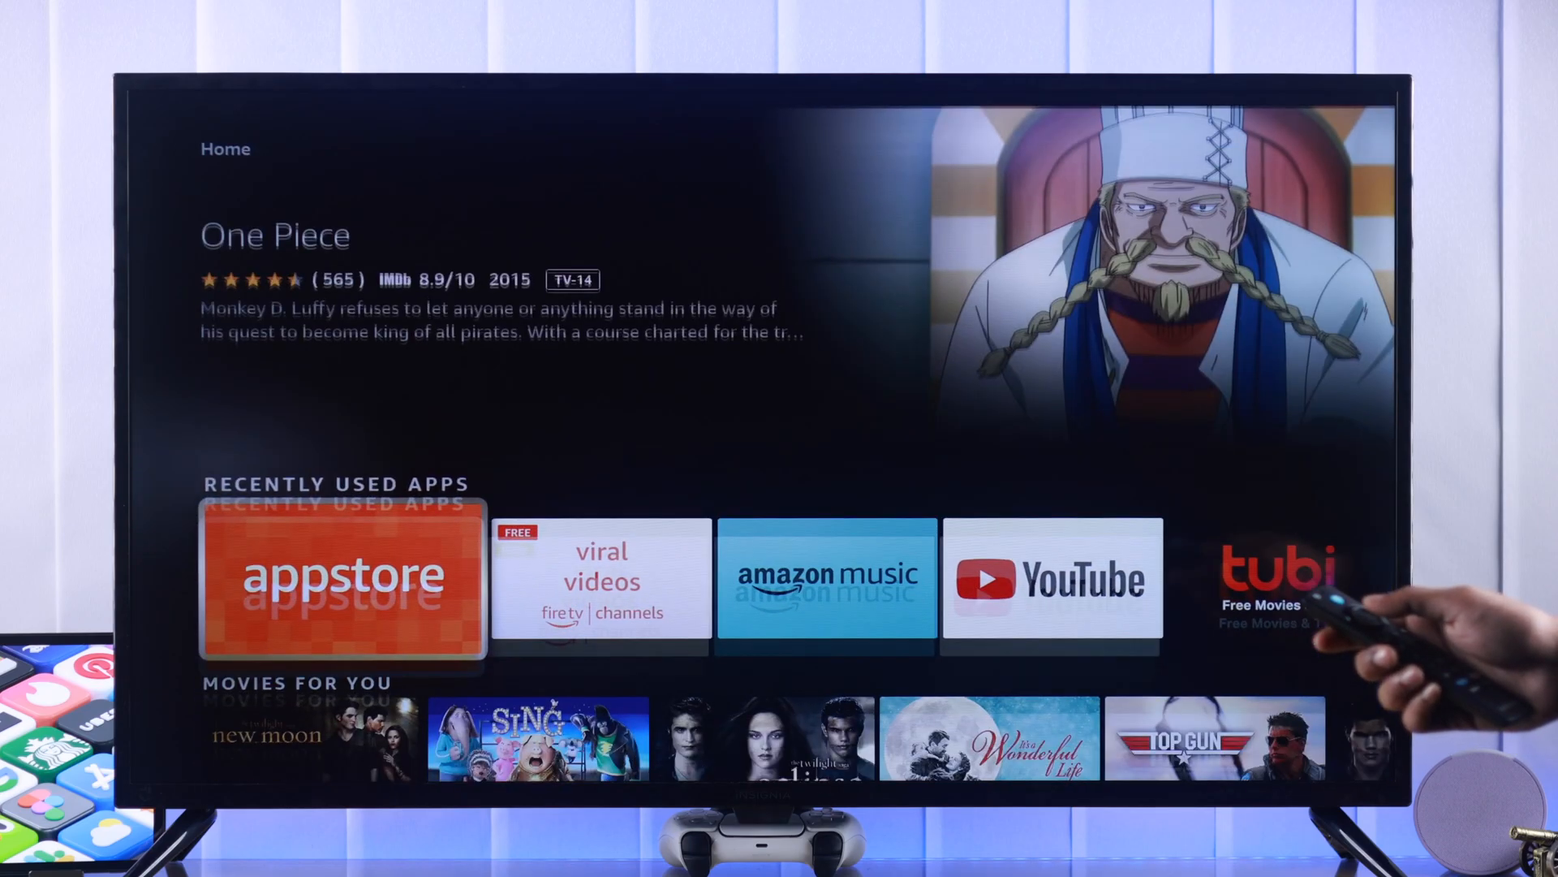
# Launch the Appstore tile from the Recently Used Apps row
pyautogui.click(342, 580)
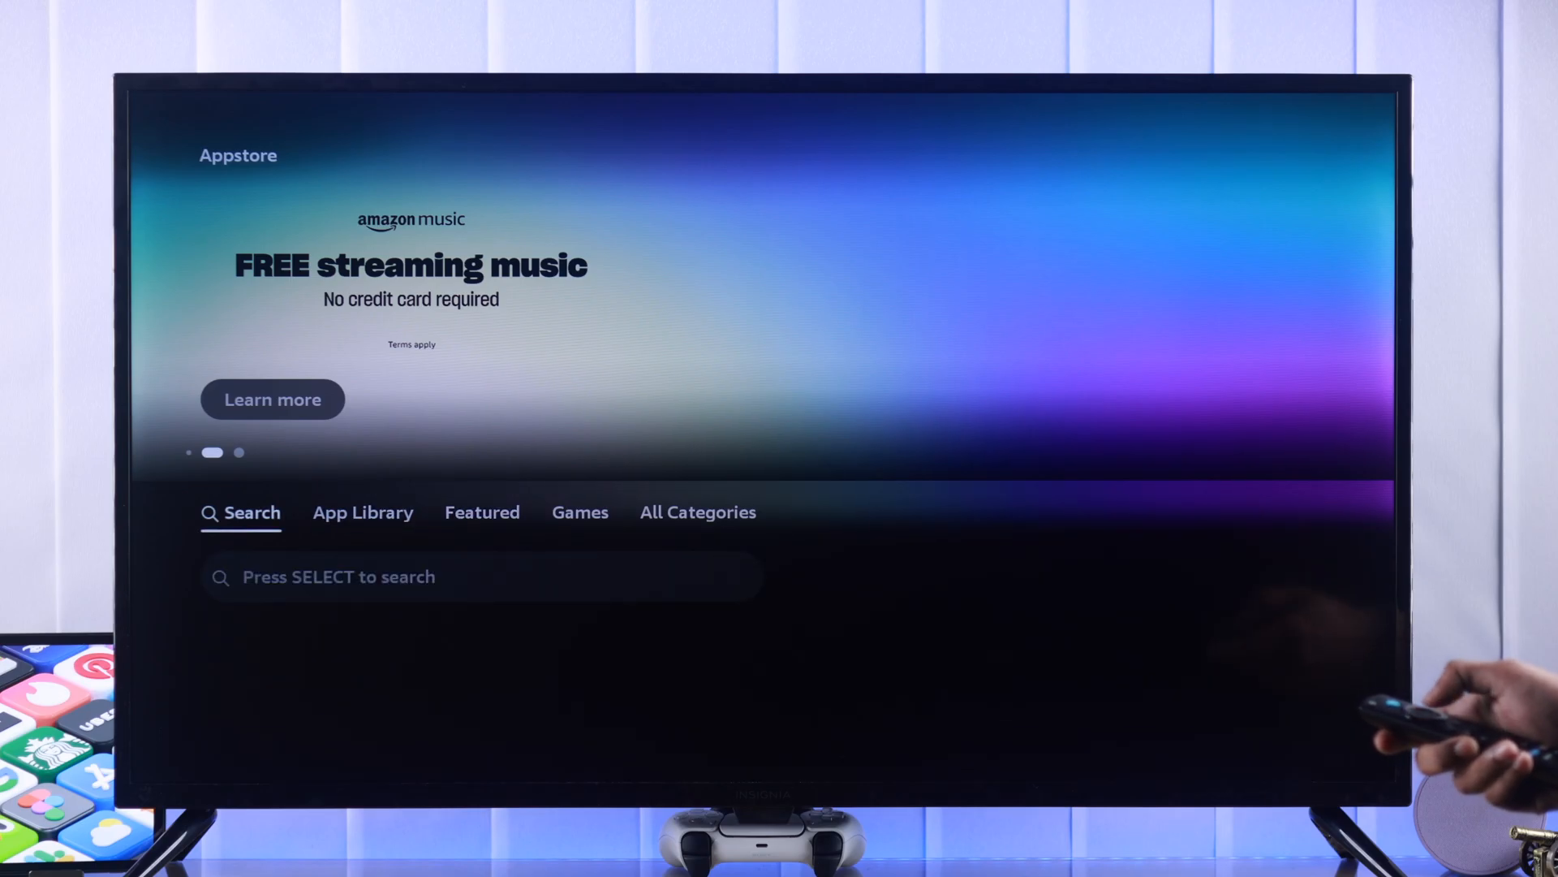
# Search the Appstore for Downloader and launch it to its Quick Start Guide
pyautogui.click(480, 577)
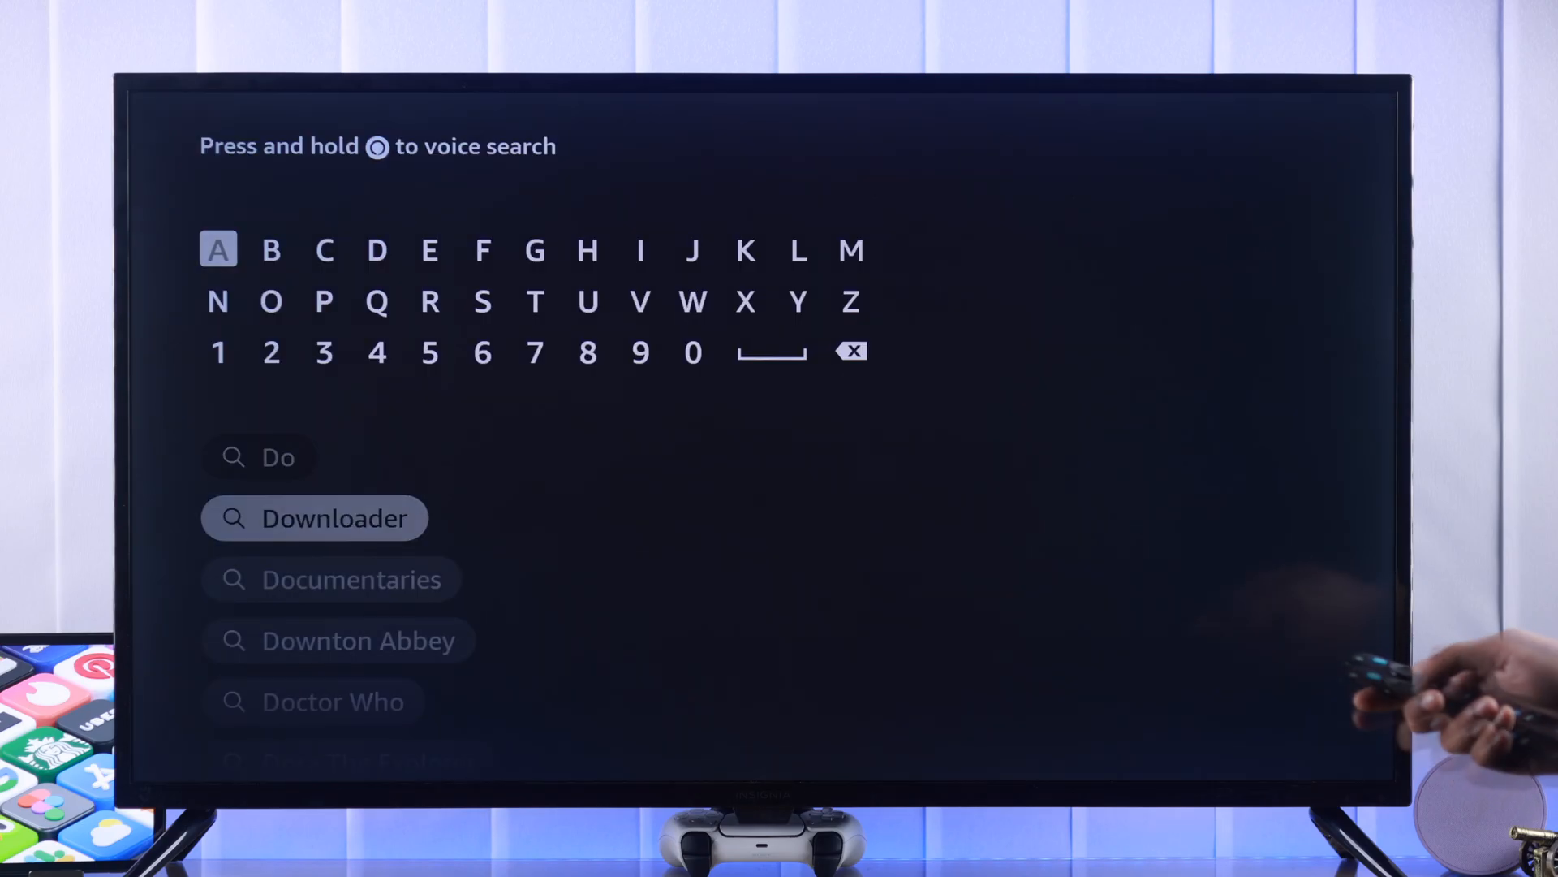
pyautogui.click(313, 517)
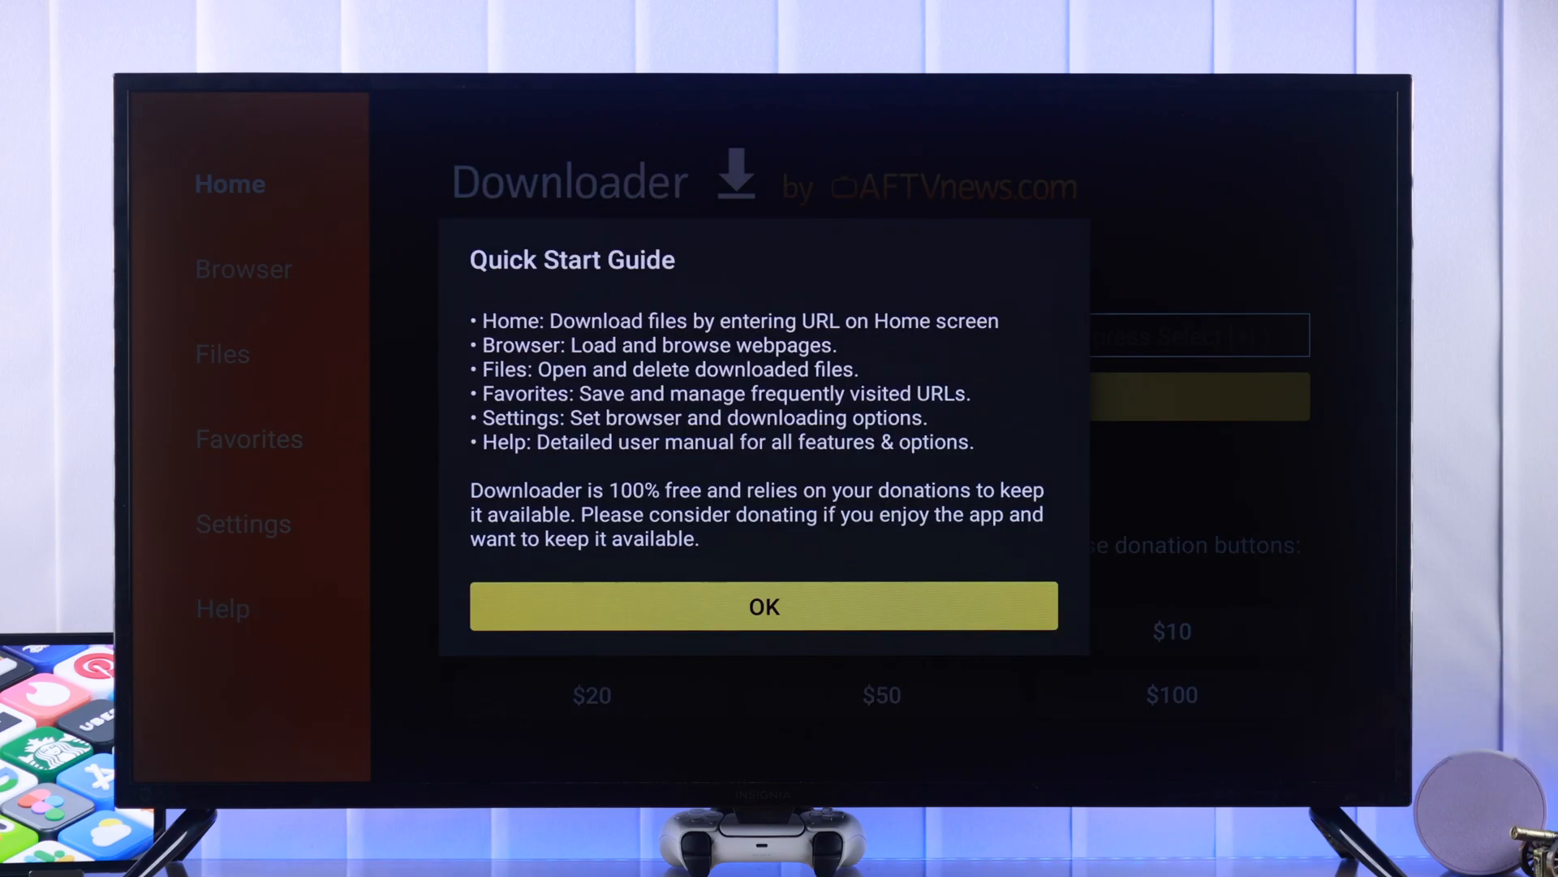
# Dismiss the guide and run an 'instagram apk' search to download the Instagram APK
pyautogui.click(763, 606)
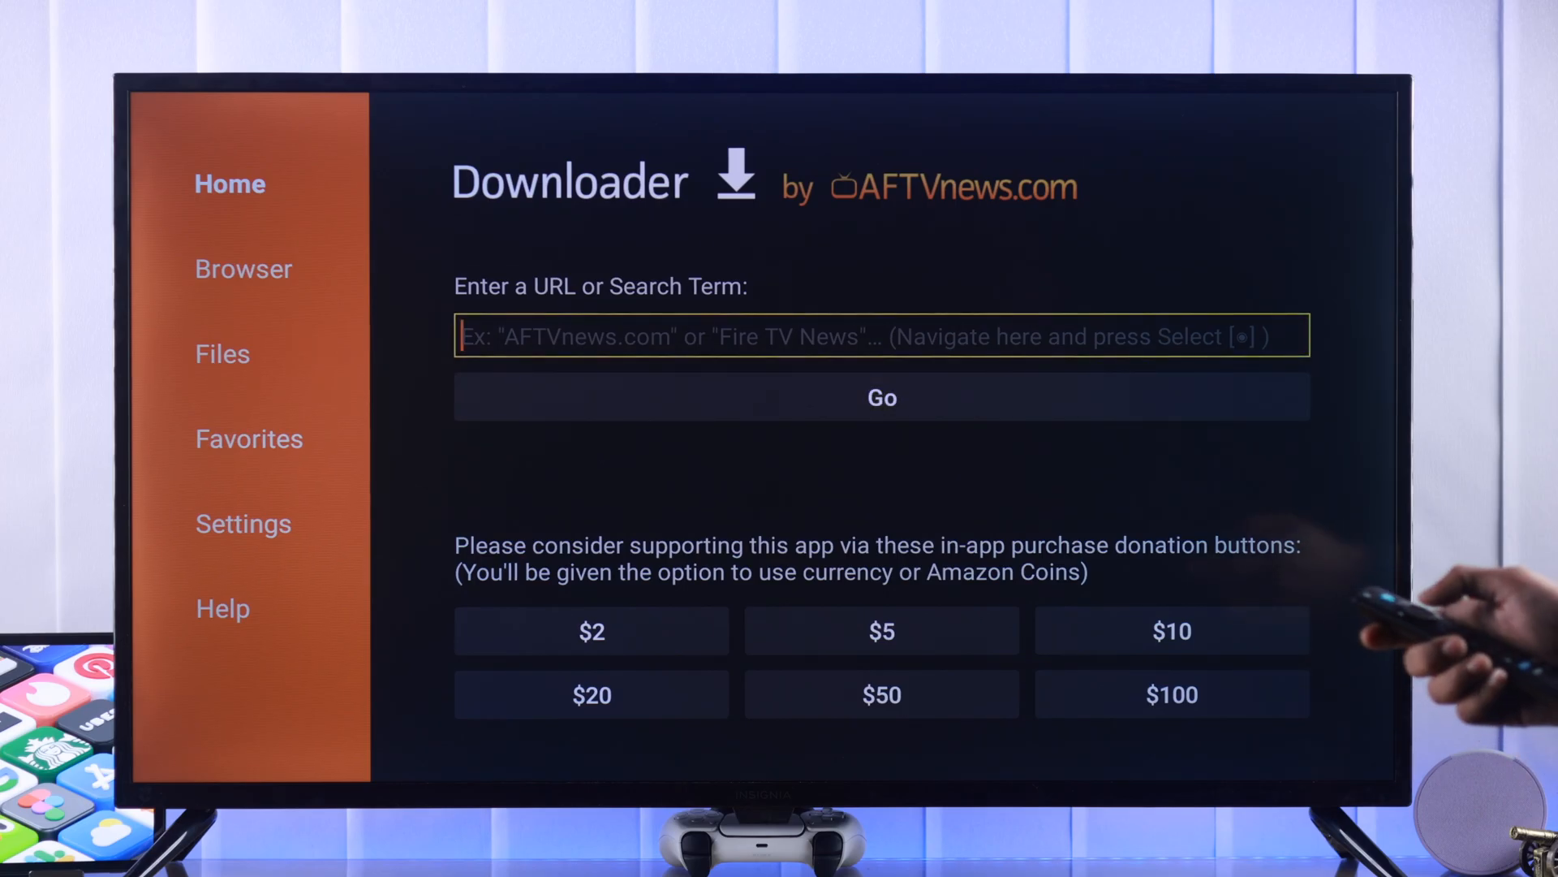
pyautogui.click(881, 335)
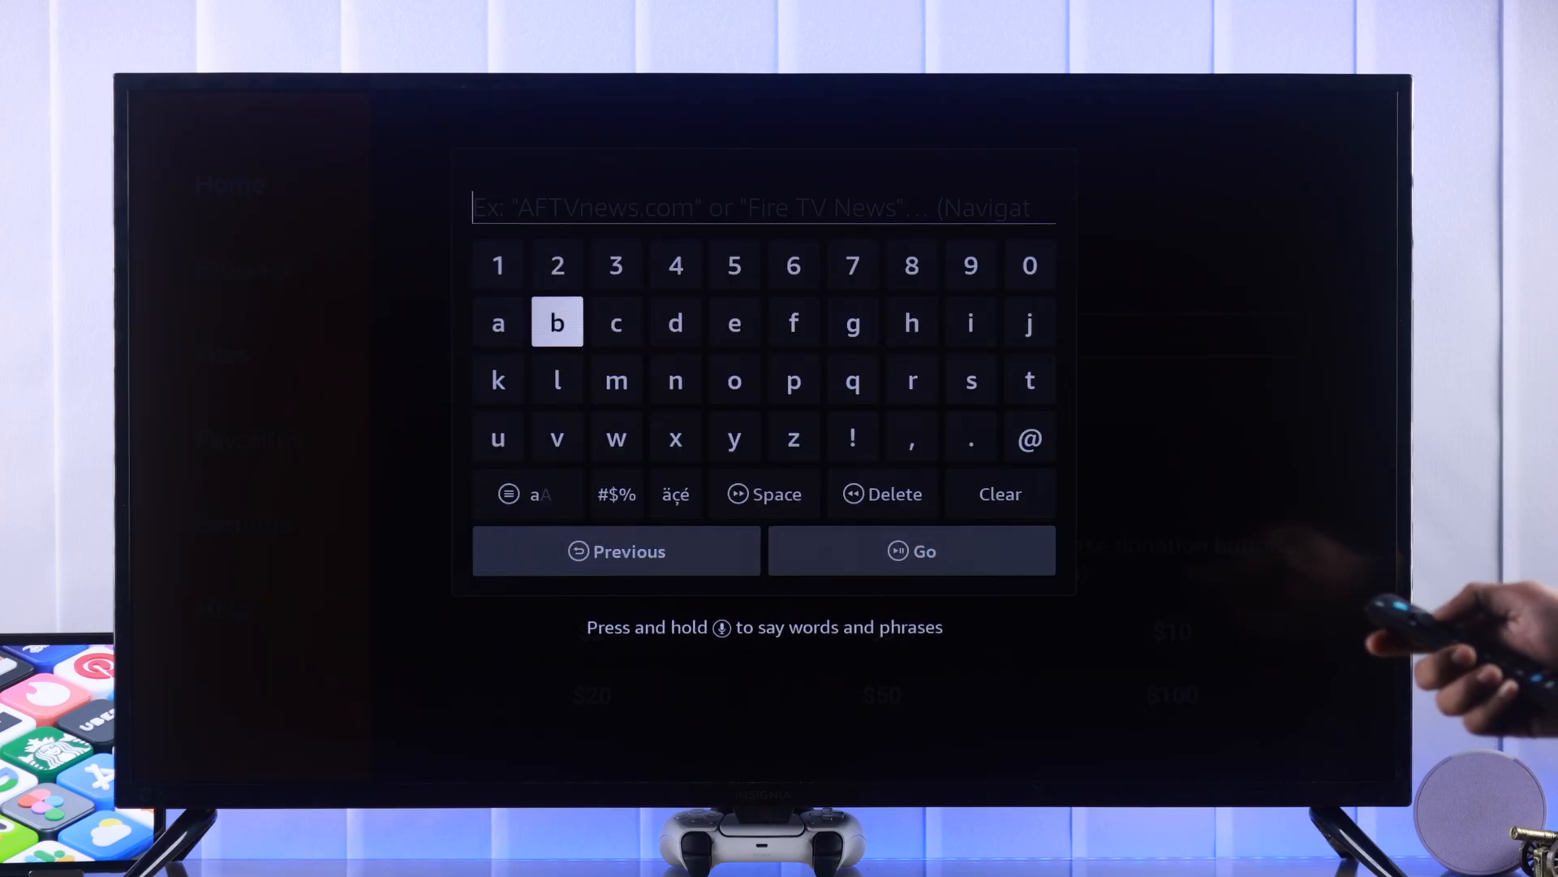
pyautogui.write('instagram')
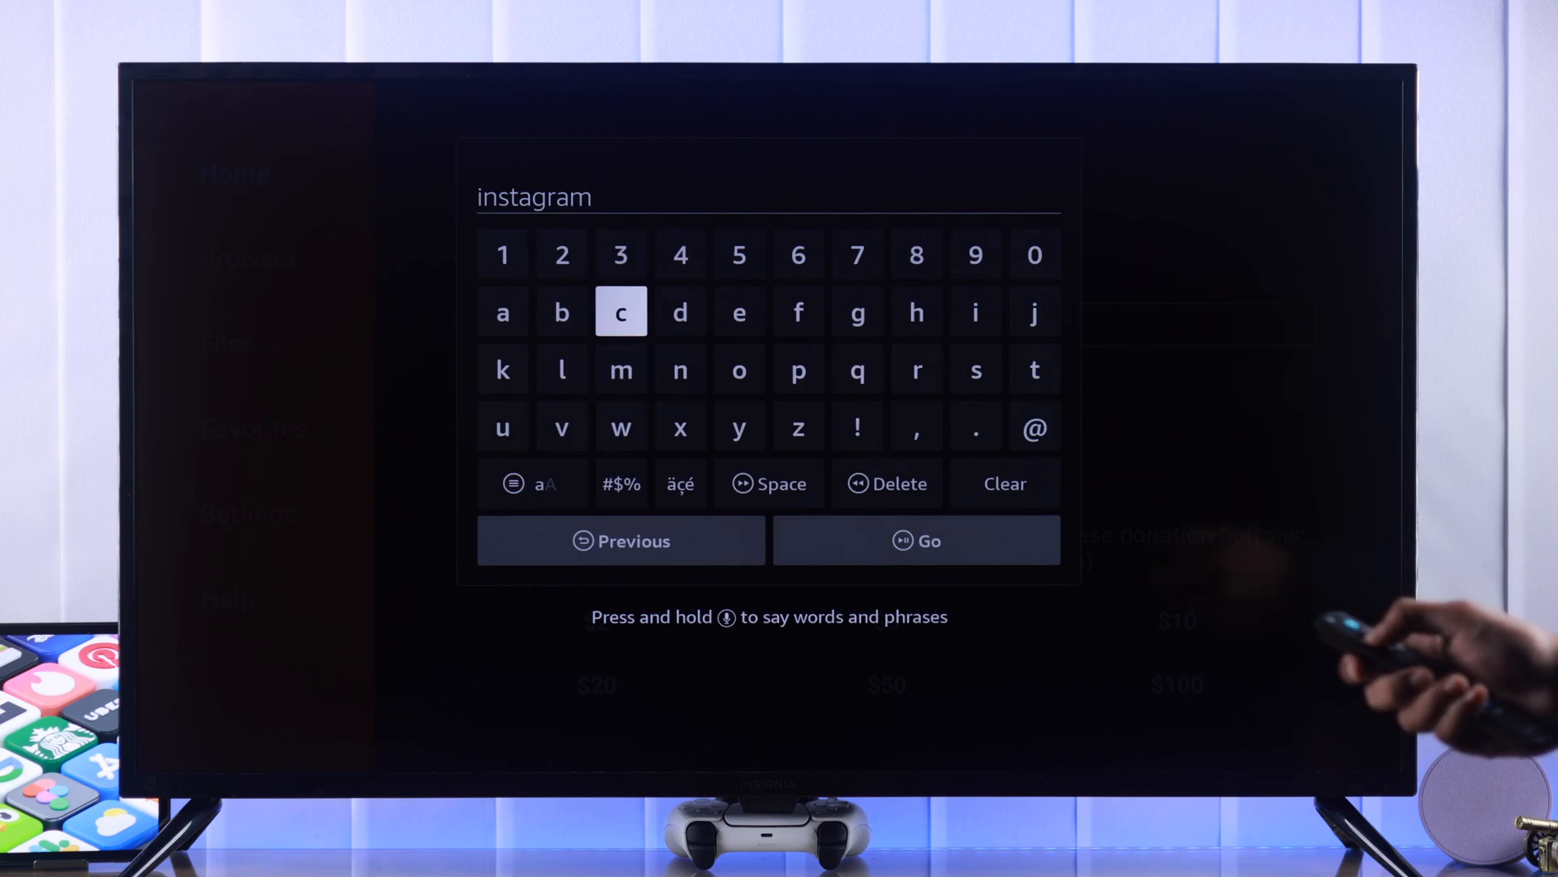
pyautogui.write('apk')
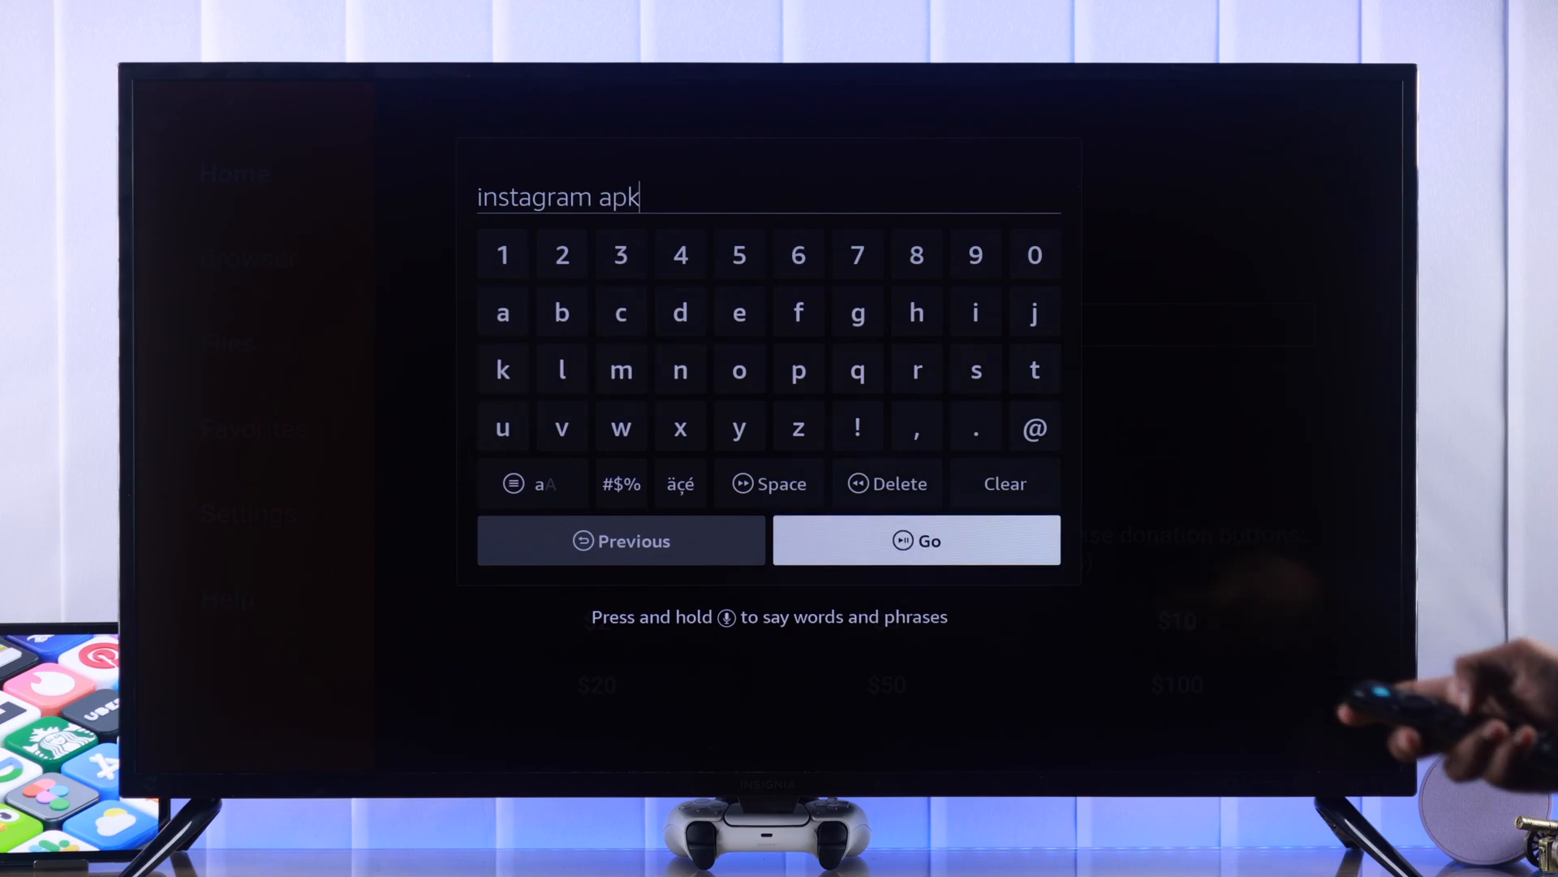
pyautogui.click(916, 539)
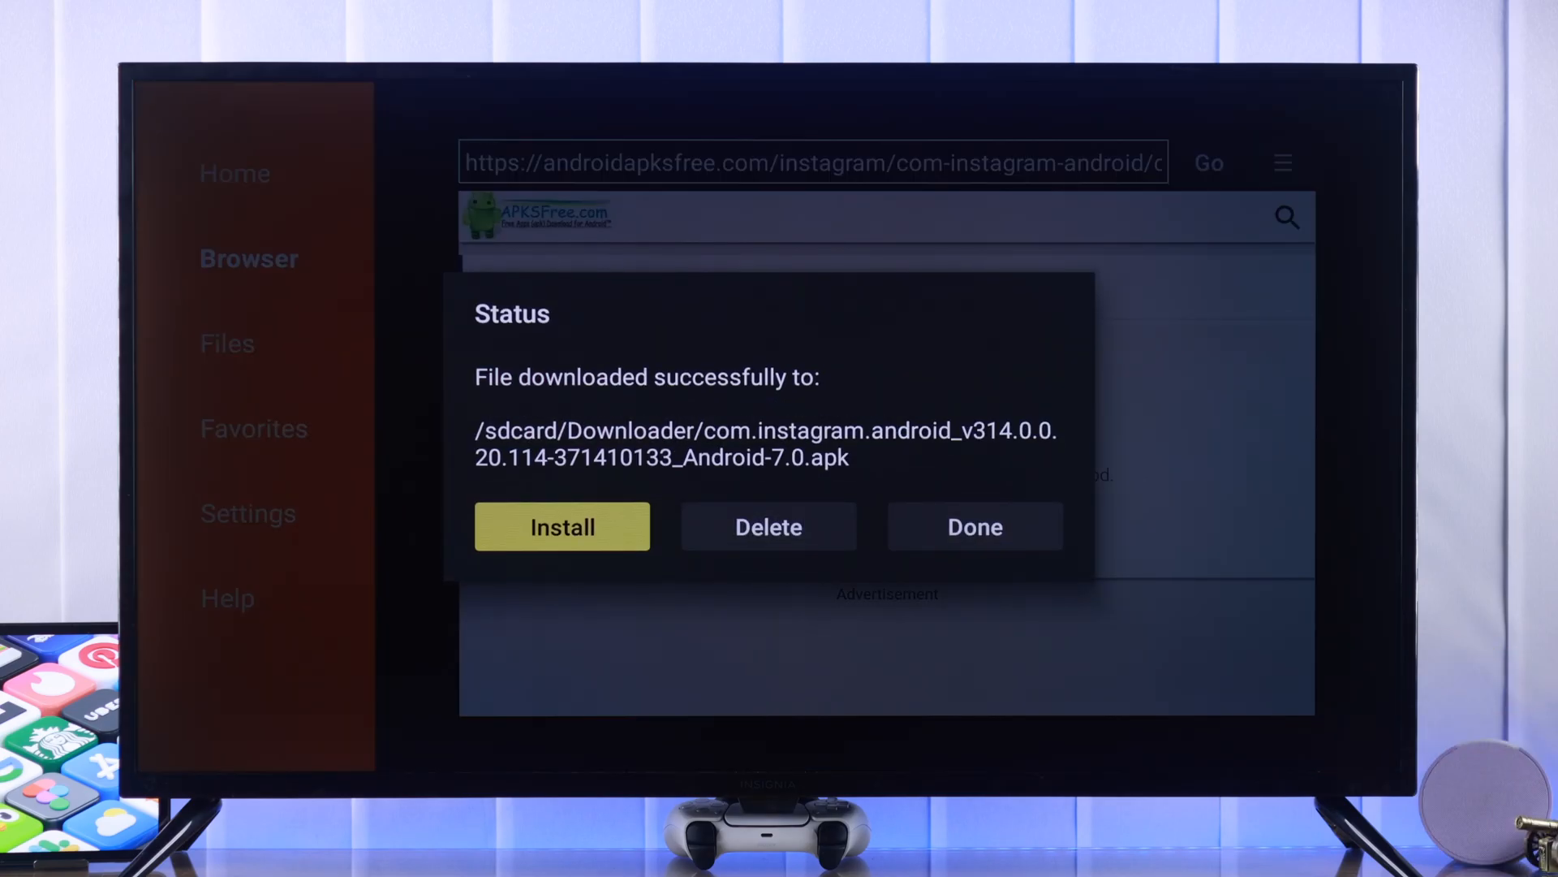
# Close the download Status dialog and return to the home screen
pyautogui.click(561, 526)
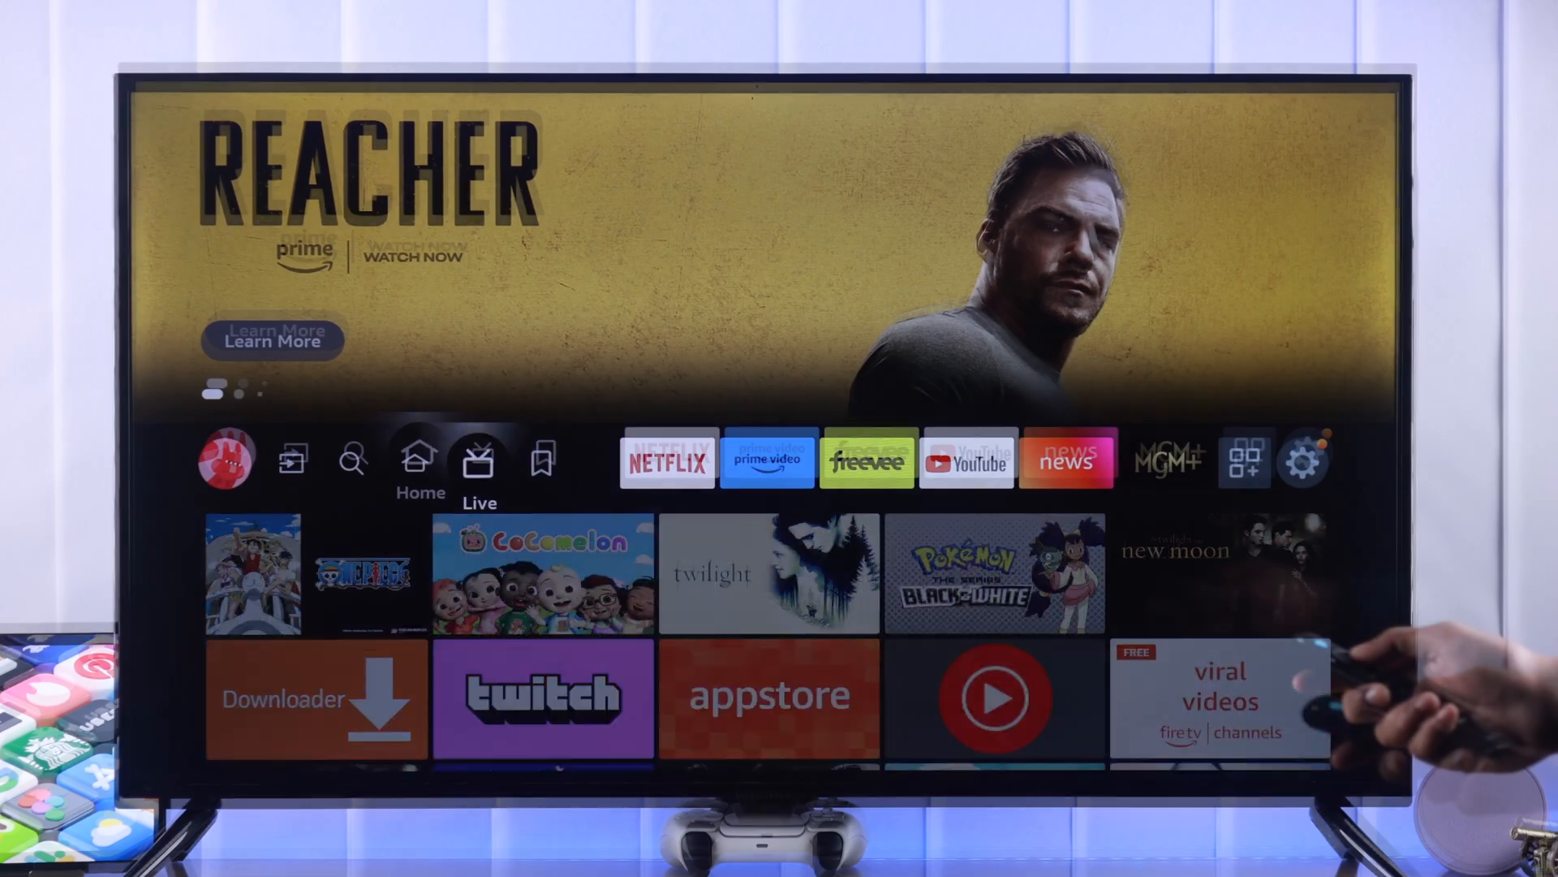
# In My Fire TV Developer options, switch Install unknown apps ON for Downloader
pyautogui.click(1303, 460)
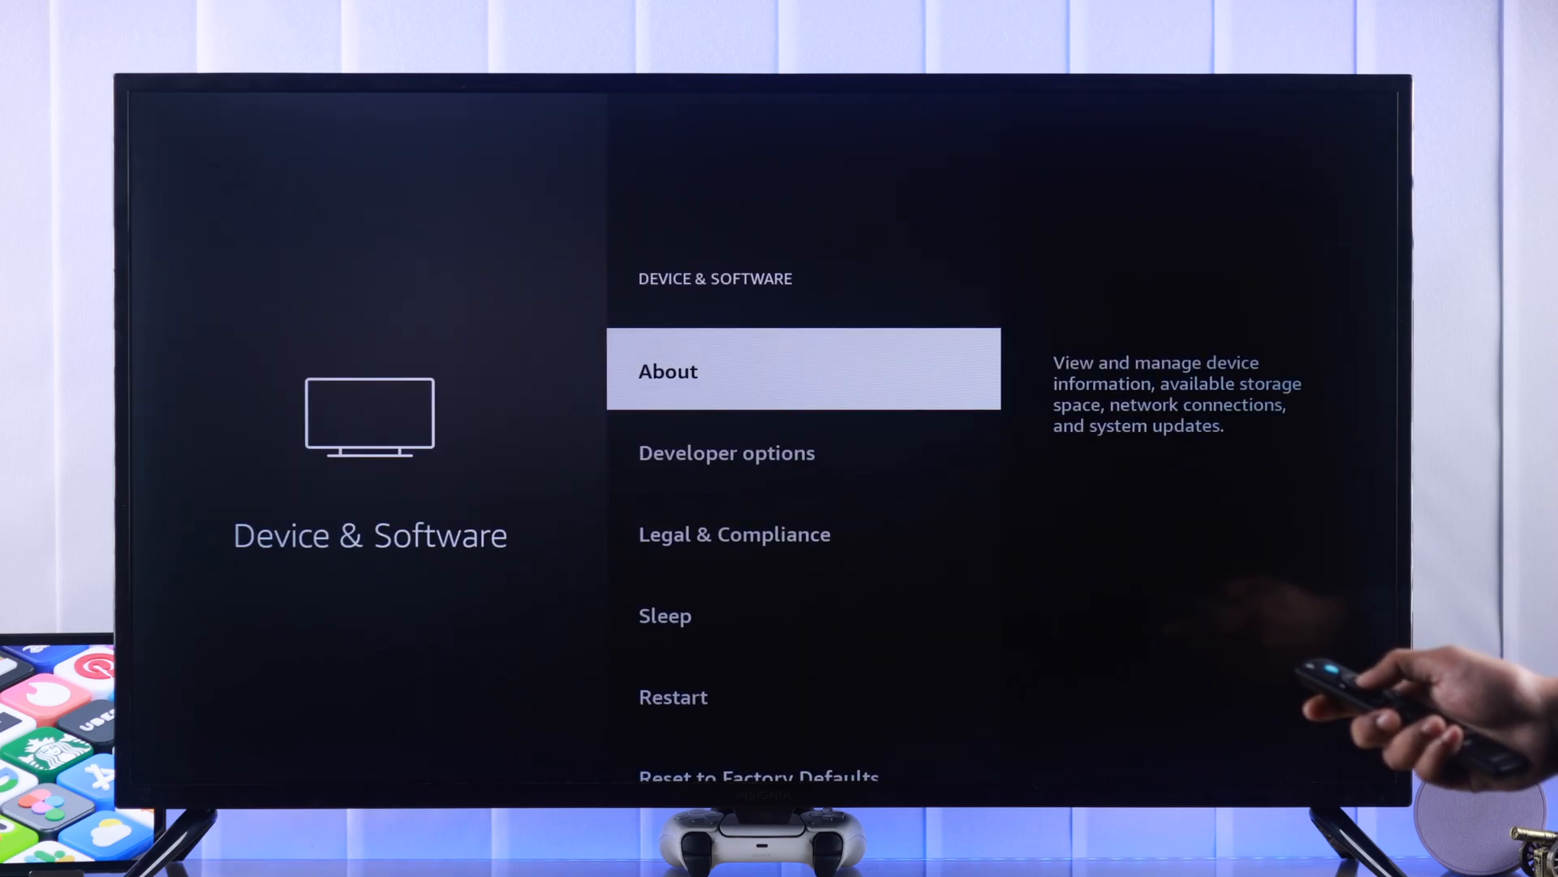
pyautogui.press('down')
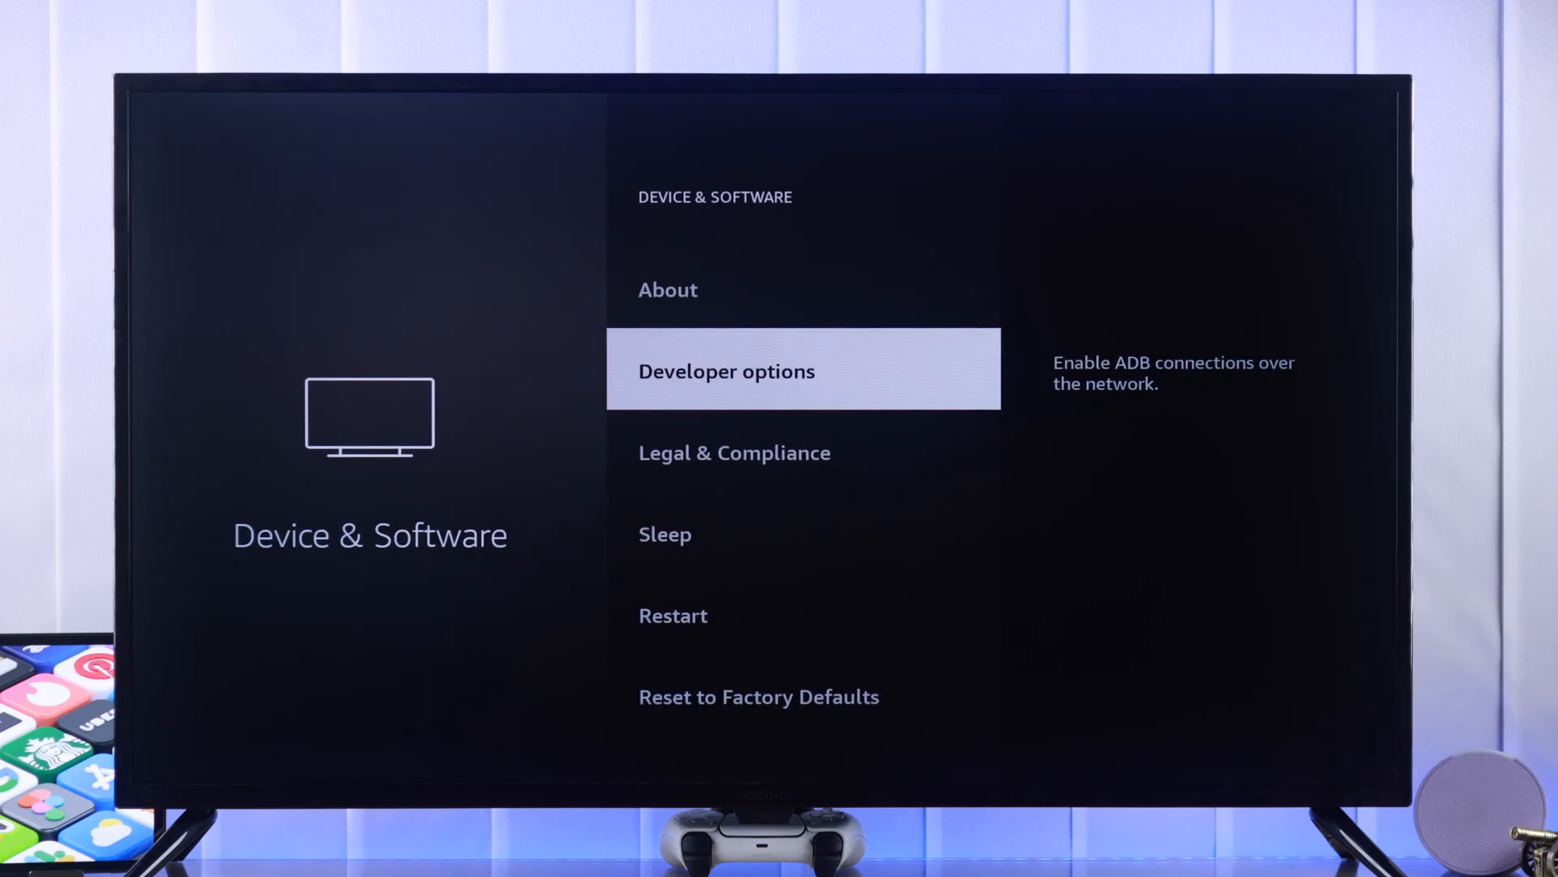
pyautogui.press('Up')
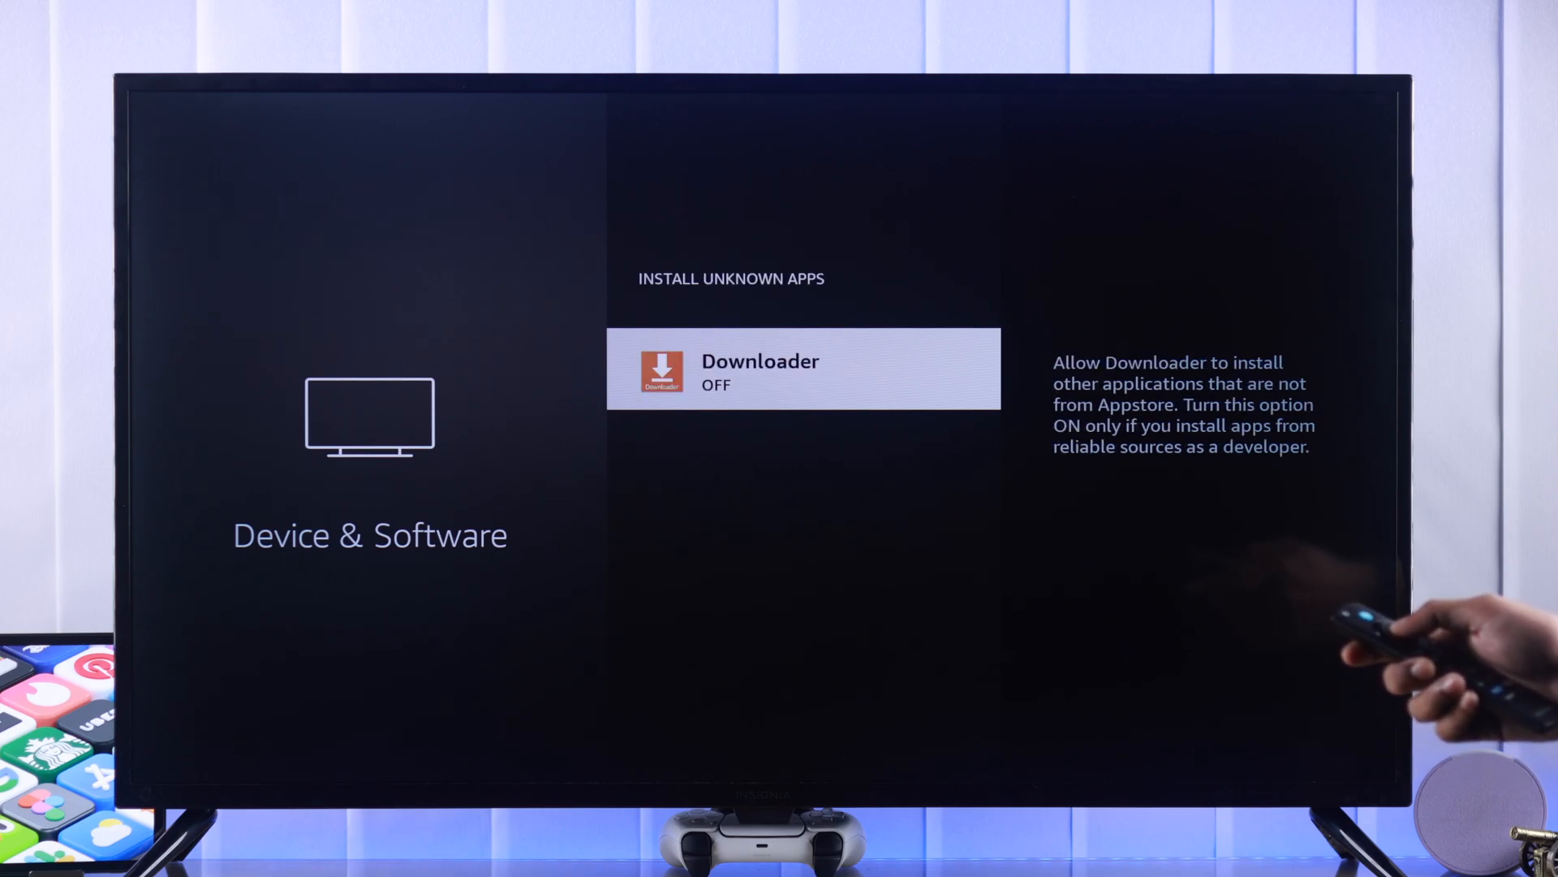
pyautogui.click(804, 368)
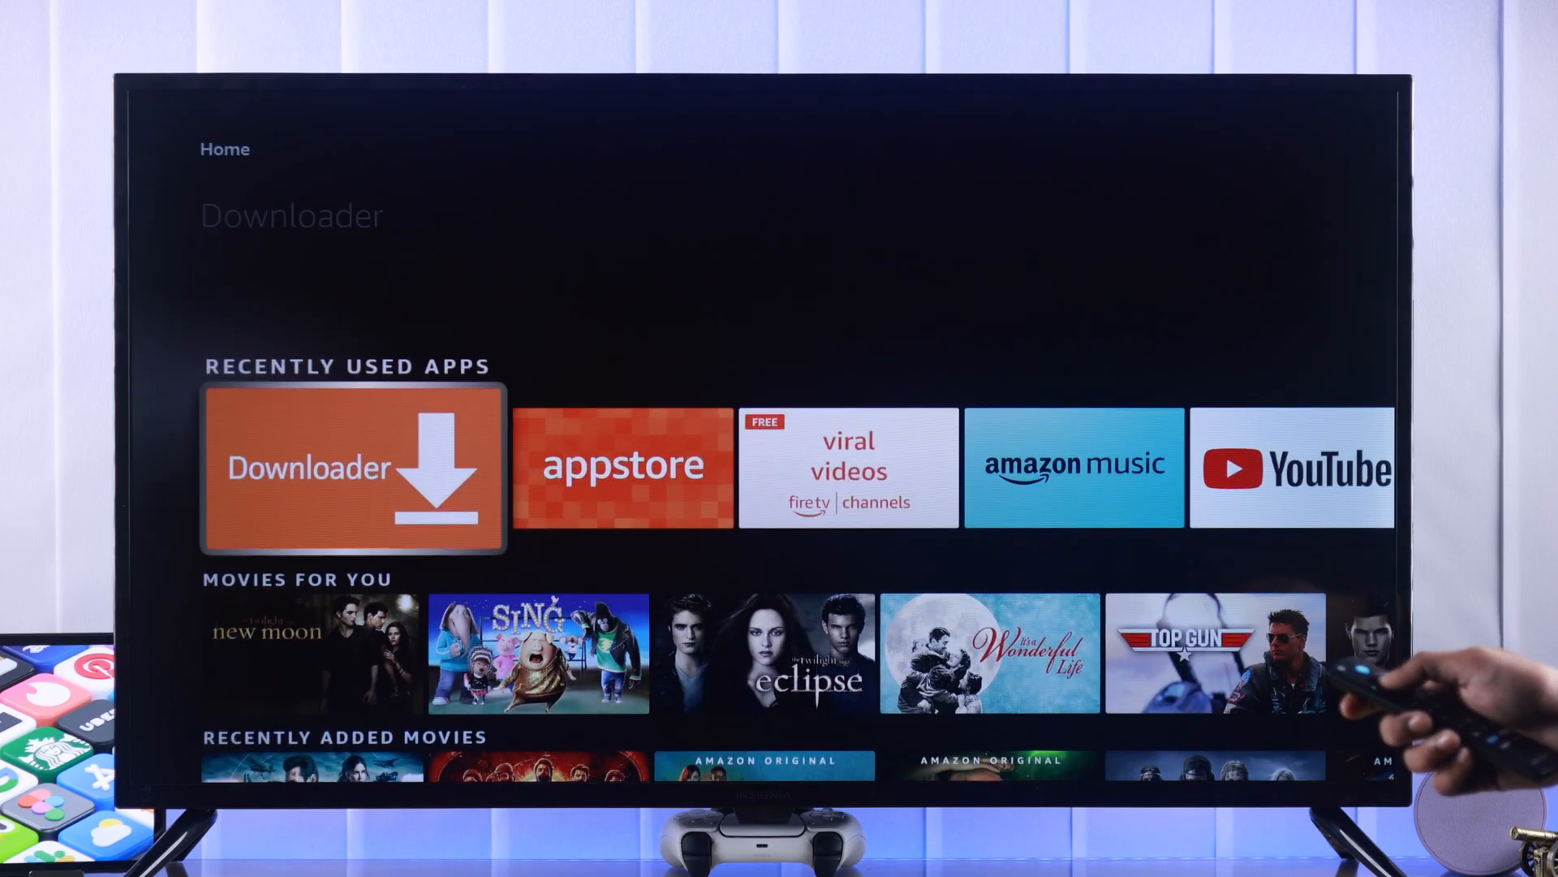
# Reopen Downloader and confirm INSTALL for the Instagram APK
pyautogui.click(352, 468)
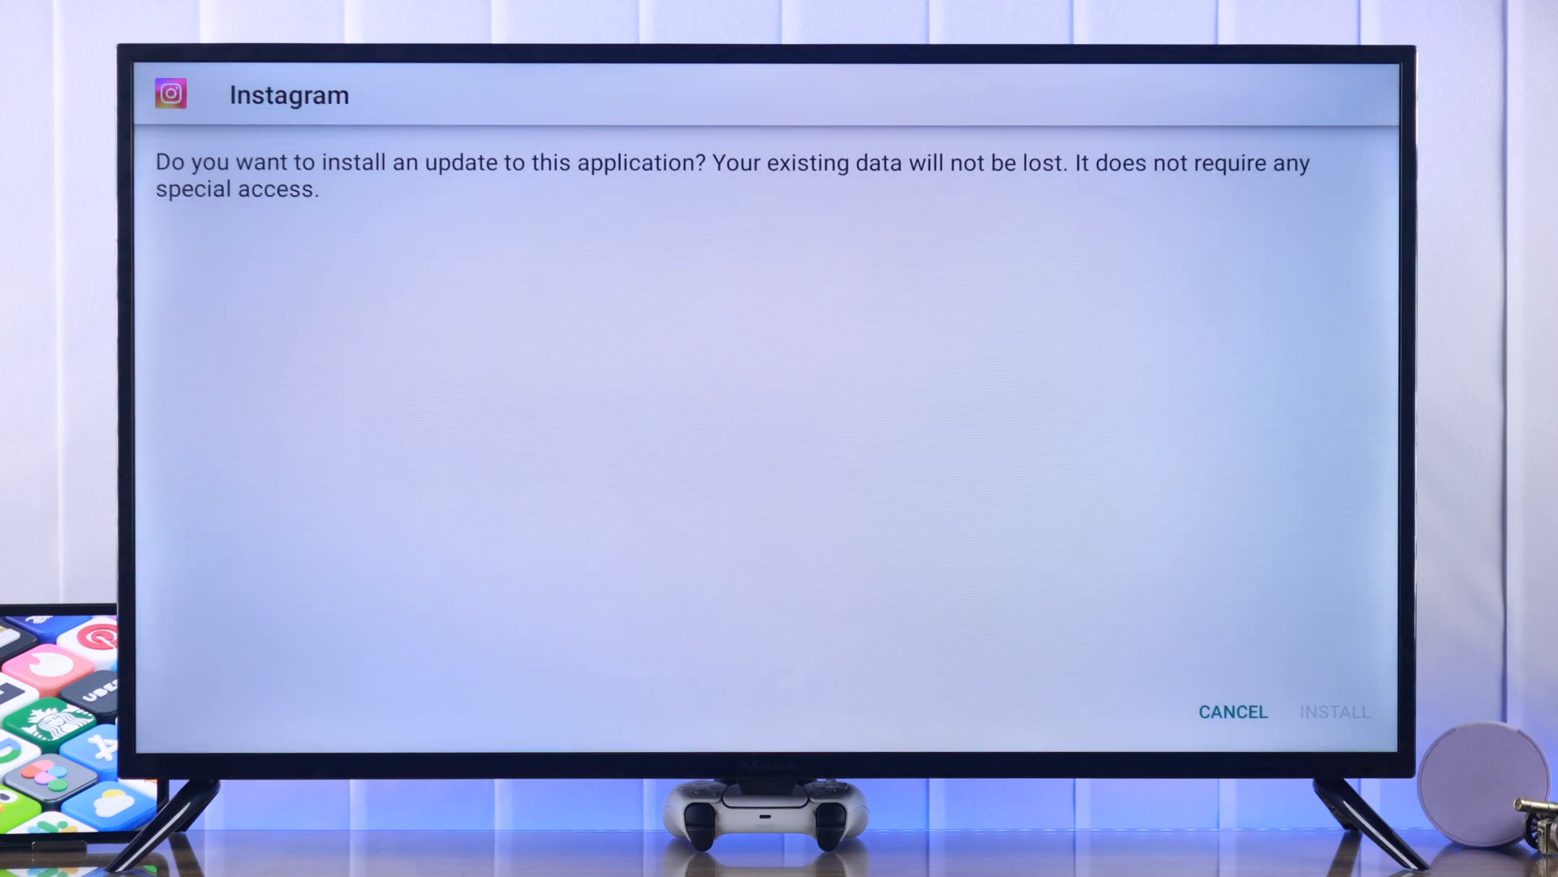
pyautogui.click(1334, 711)
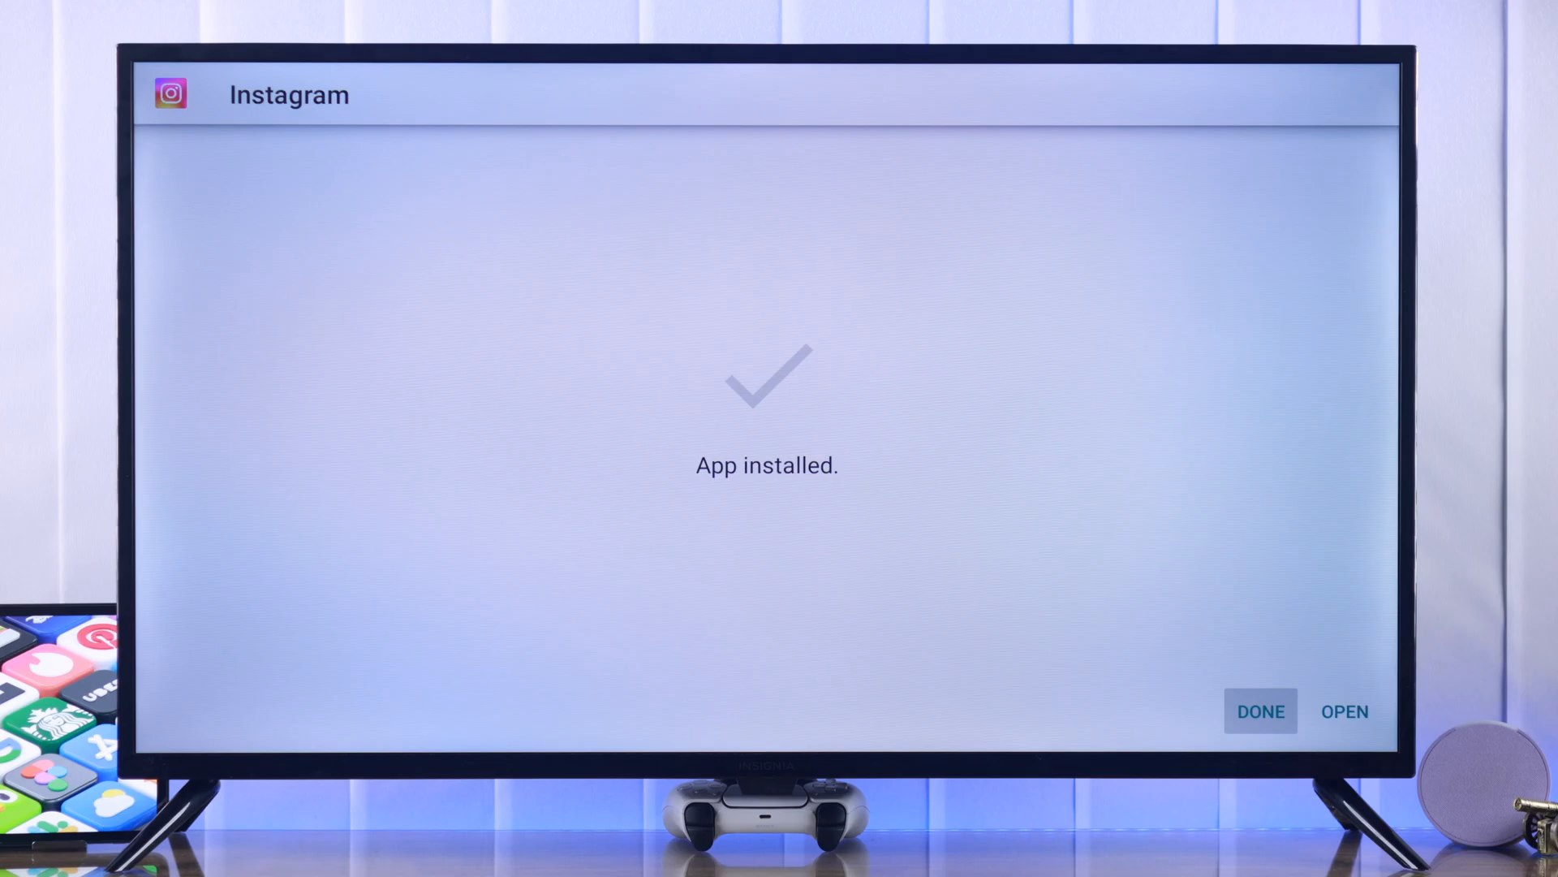